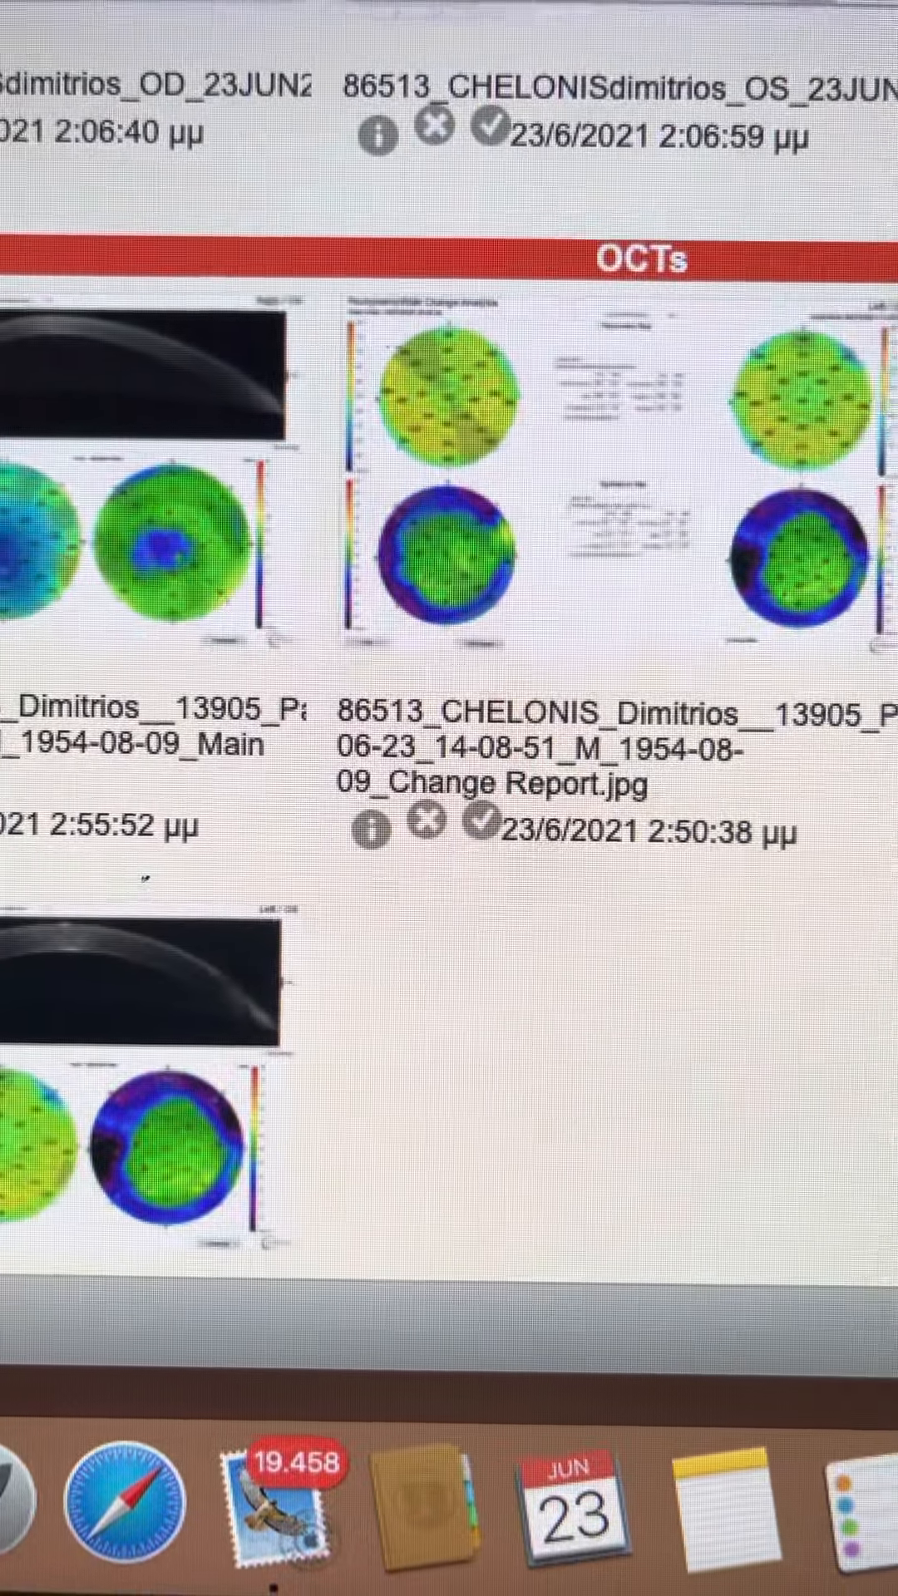
scroll("down", 3)
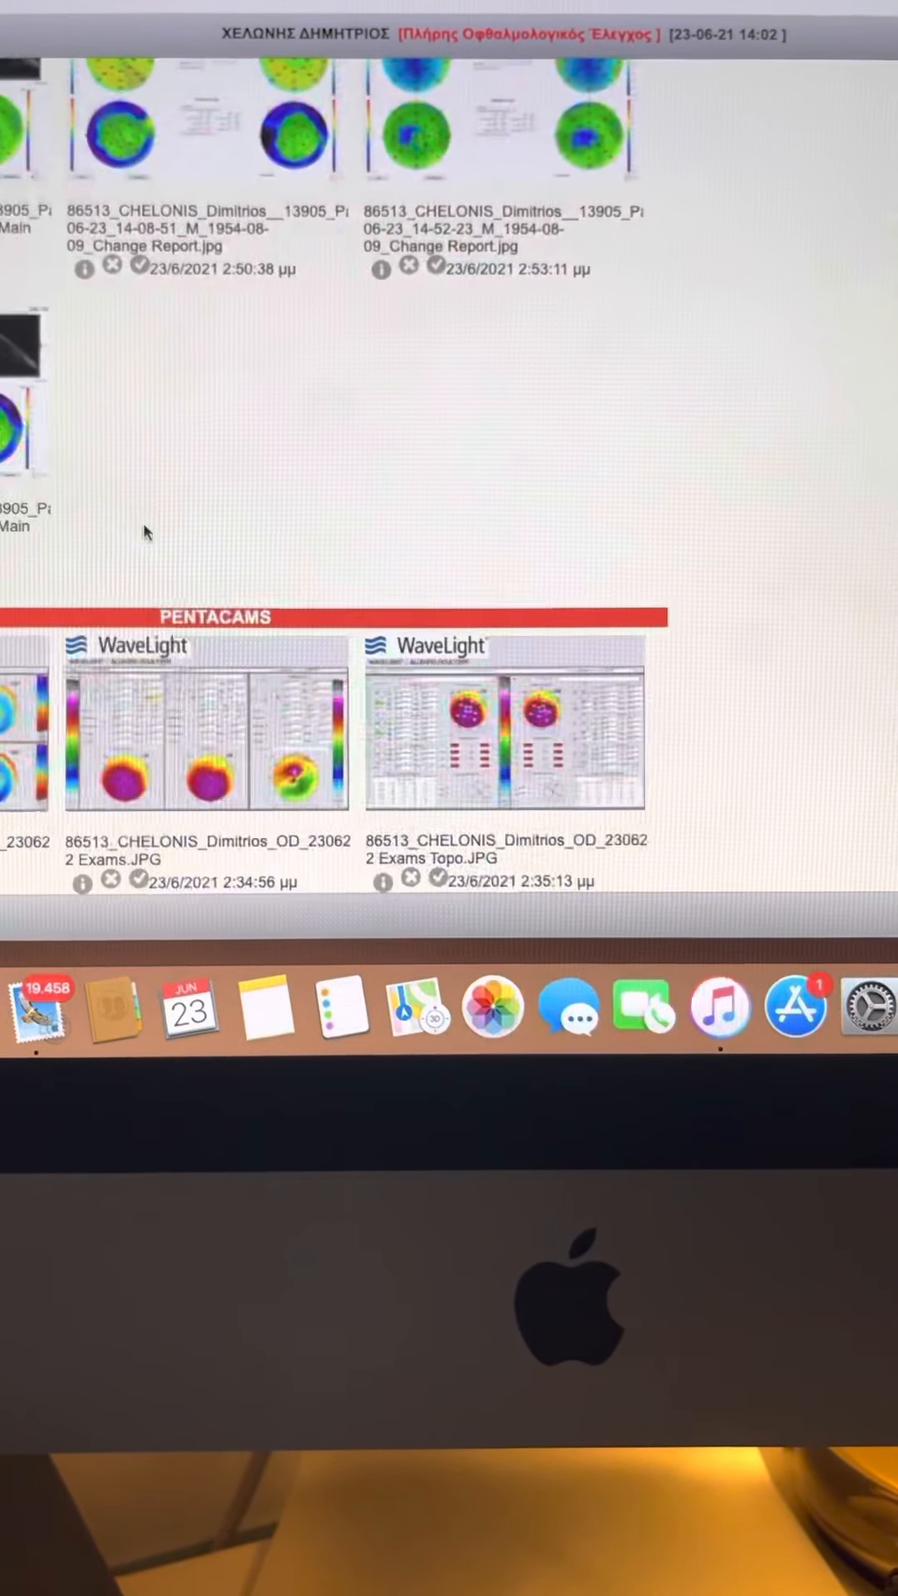
scroll("down", 3)
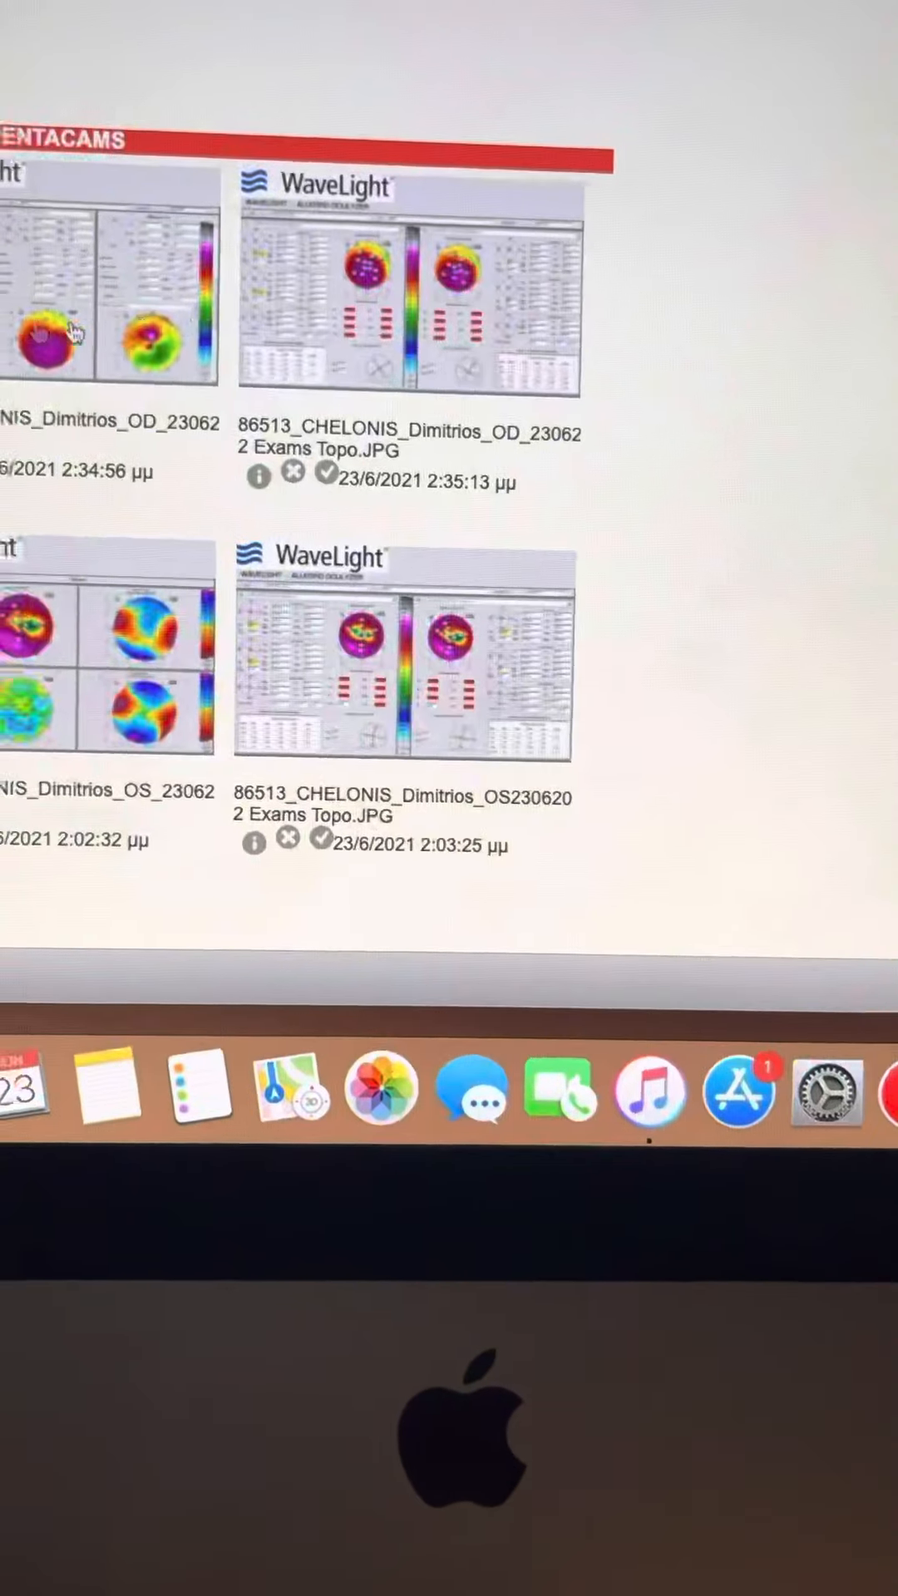
scroll("down", 3)
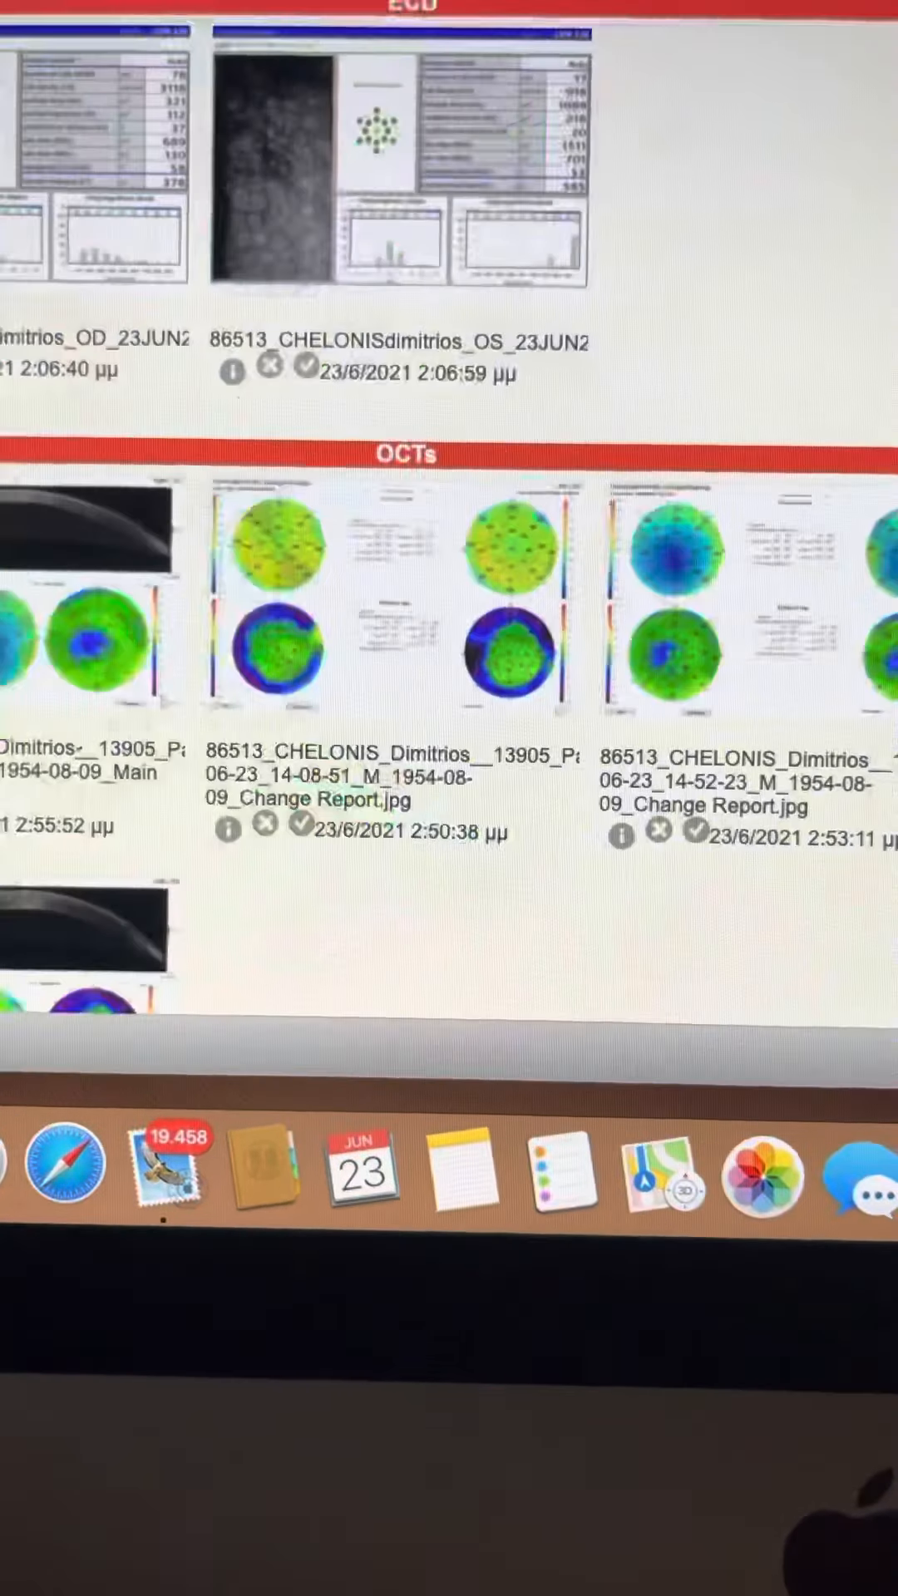
scroll("down", 3)
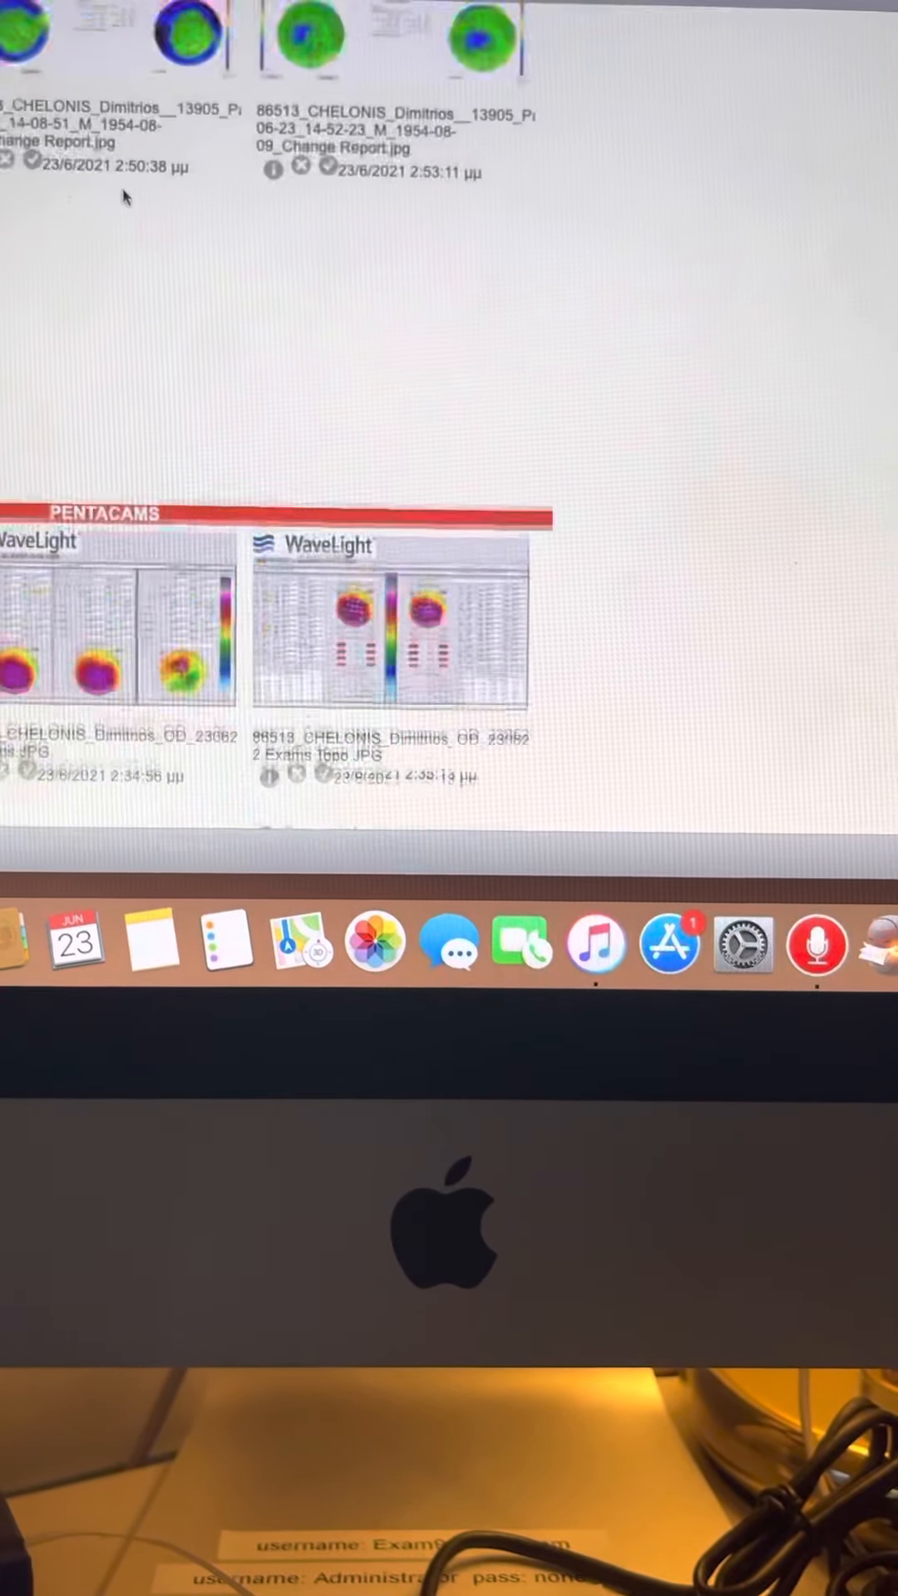
scroll("down", 3)
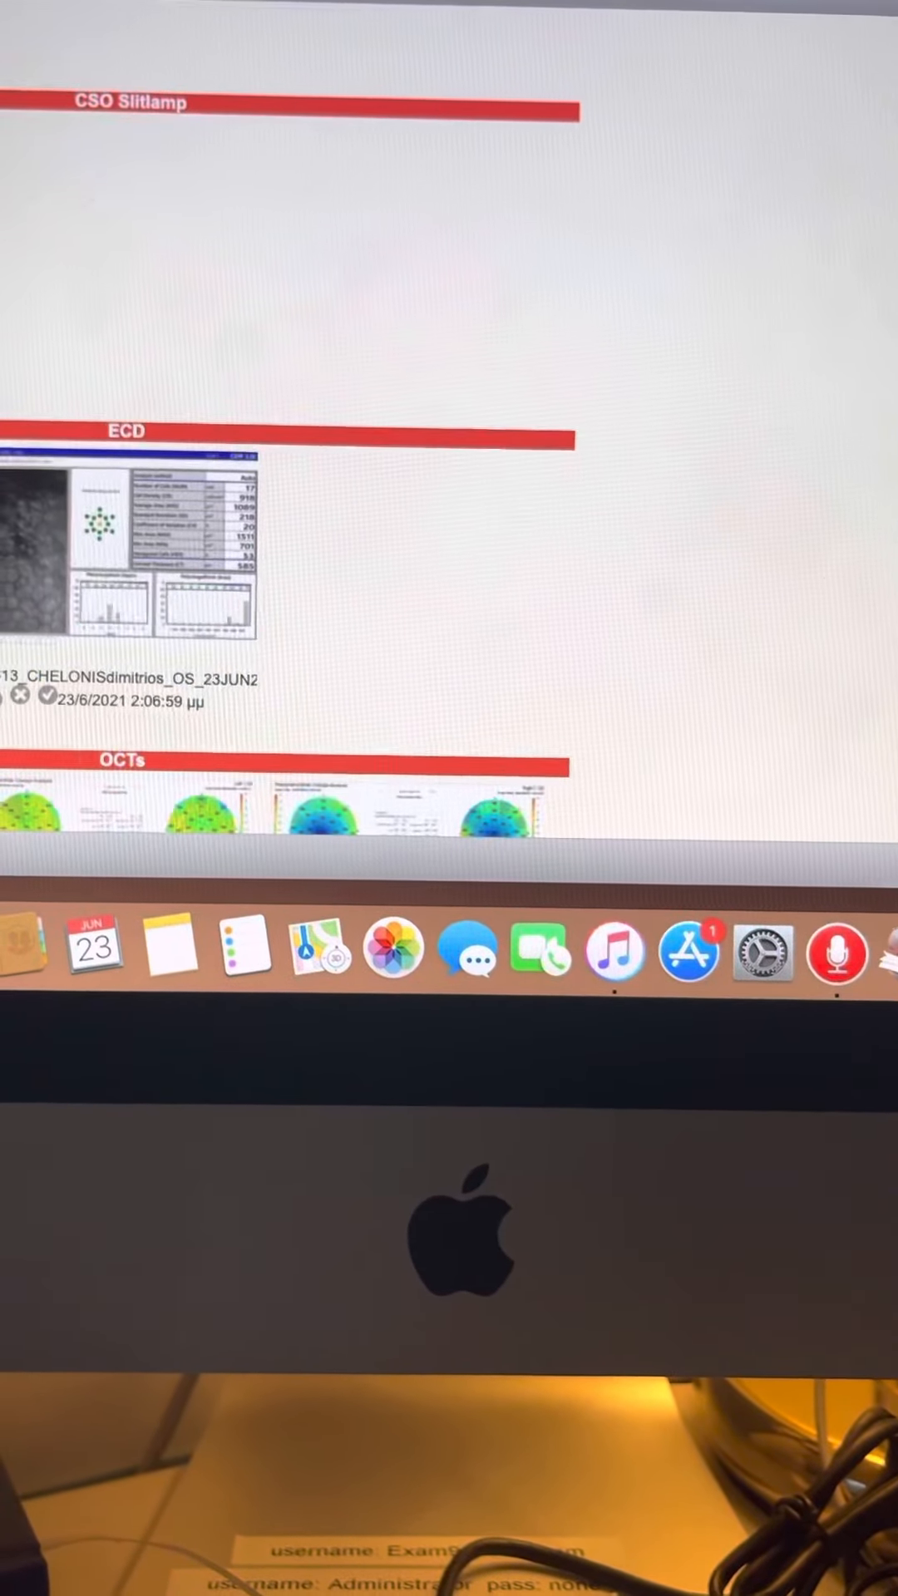